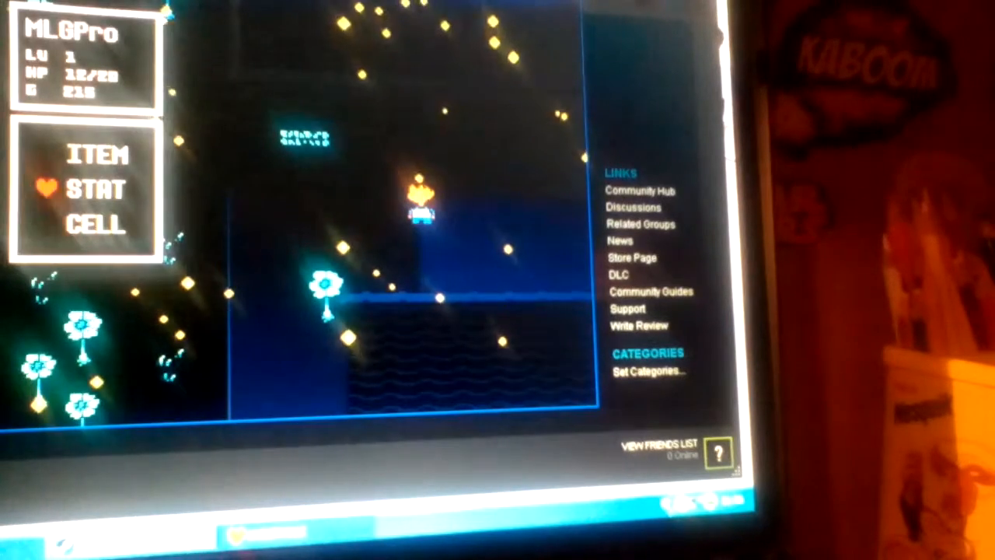
Step: Reach Monster Kid's "Please?" prompt and move the answer from Yes to No
left_click(96, 189)
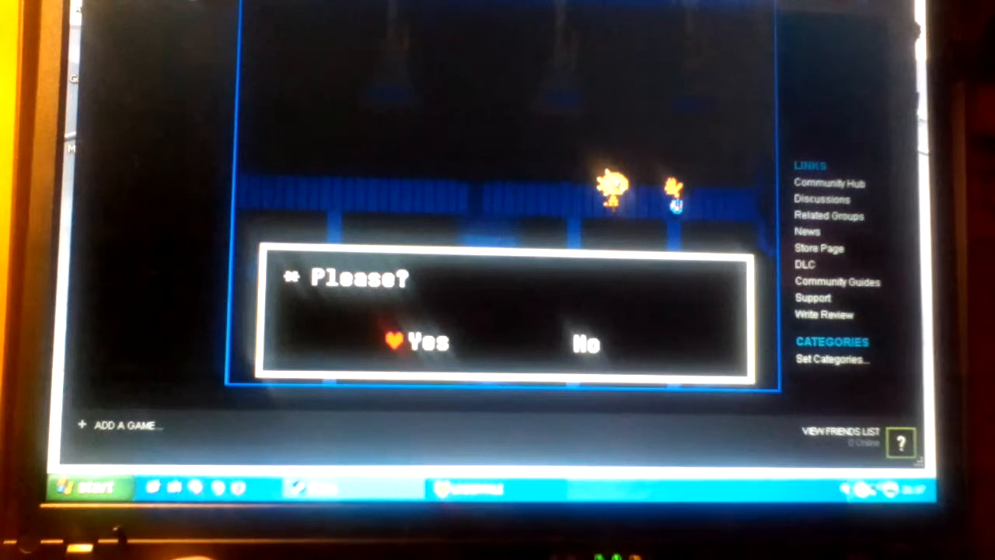
key("Right")
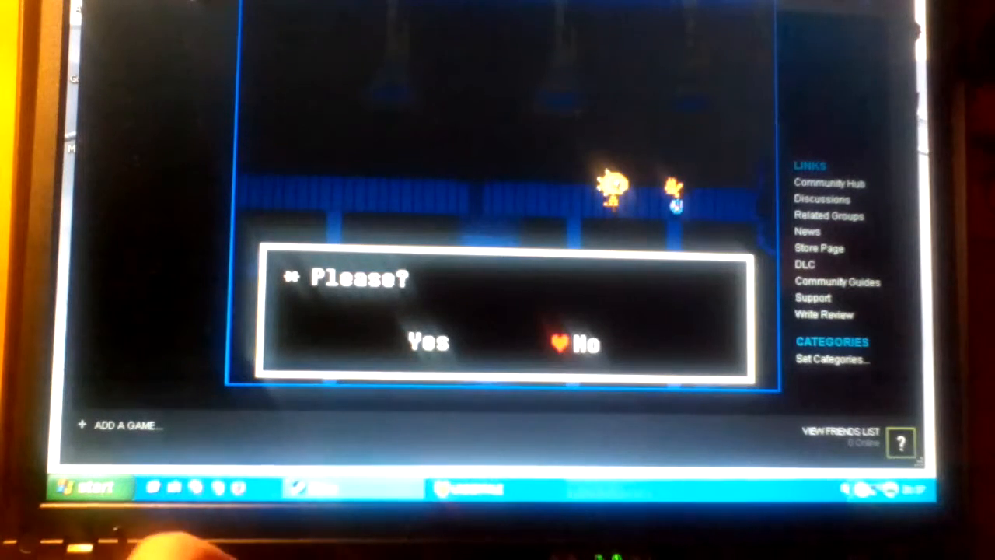